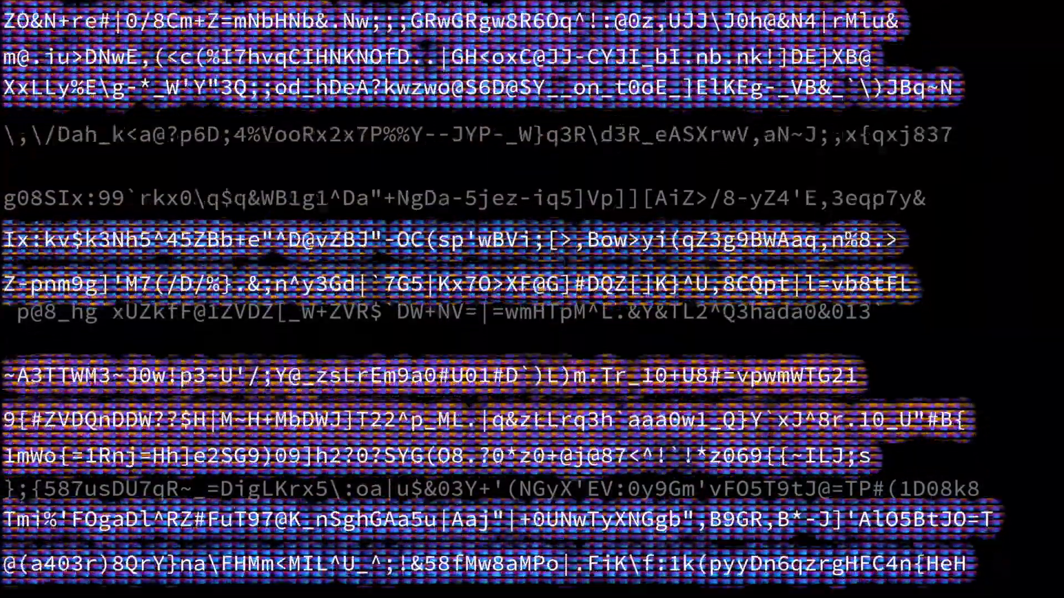
scroll("down", 3)
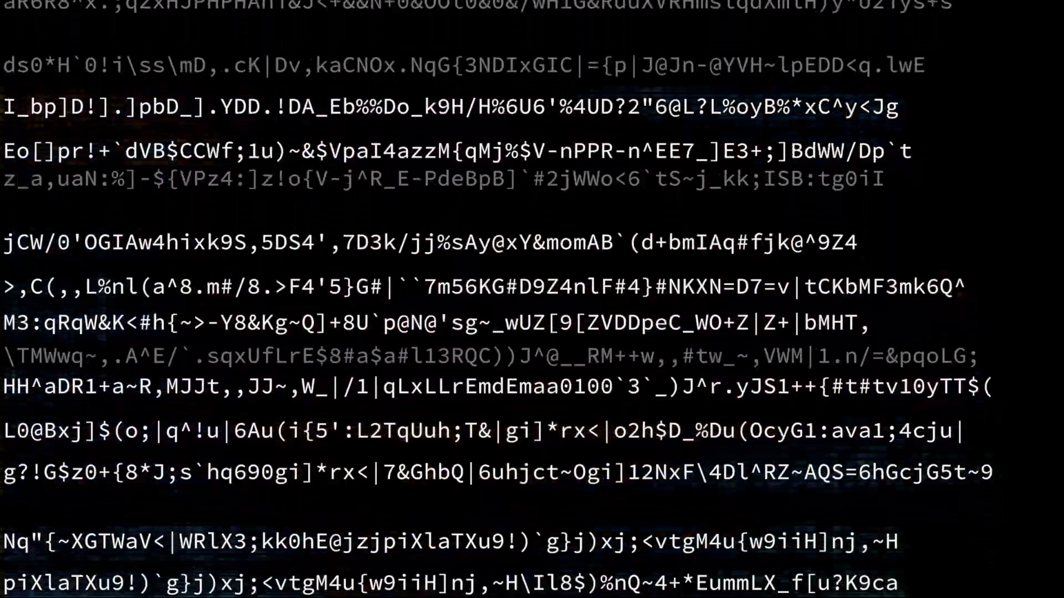
scroll("down", 3)
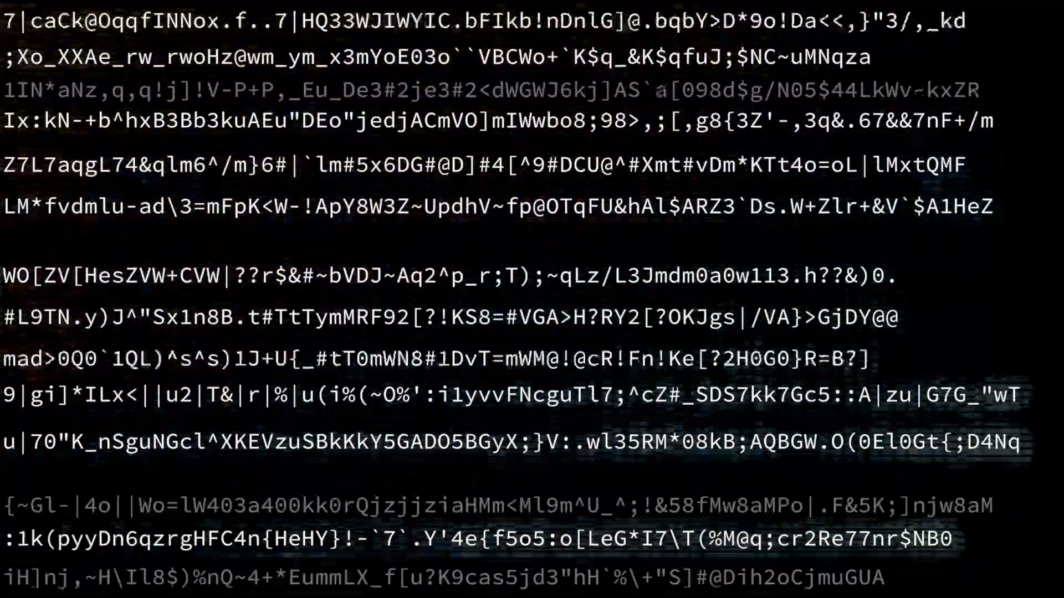
scroll("down", 3)
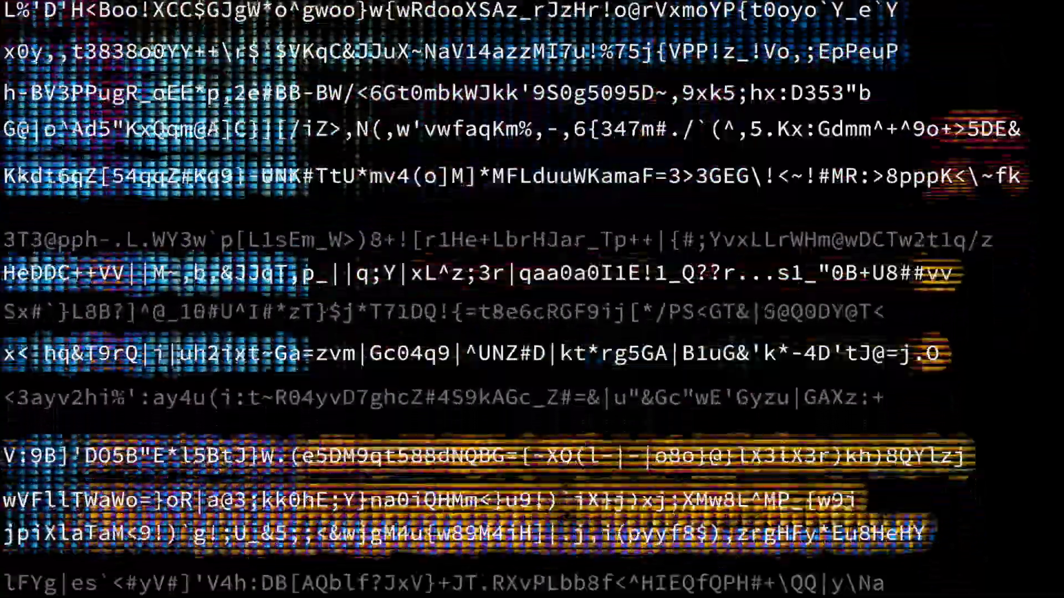
scroll("down", 3)
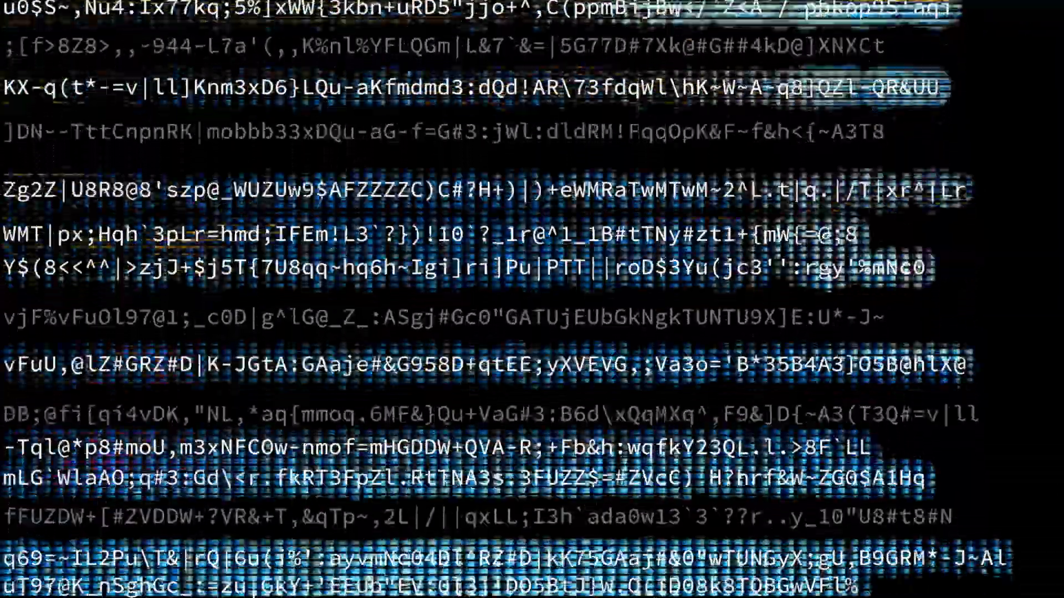
scroll("down", 3)
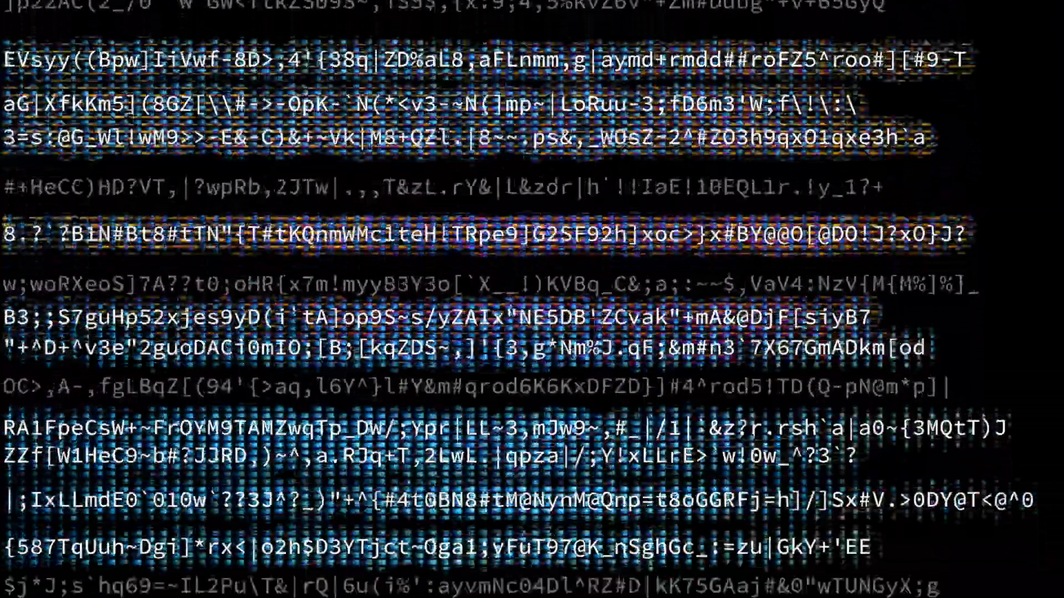
scroll("down", 3)
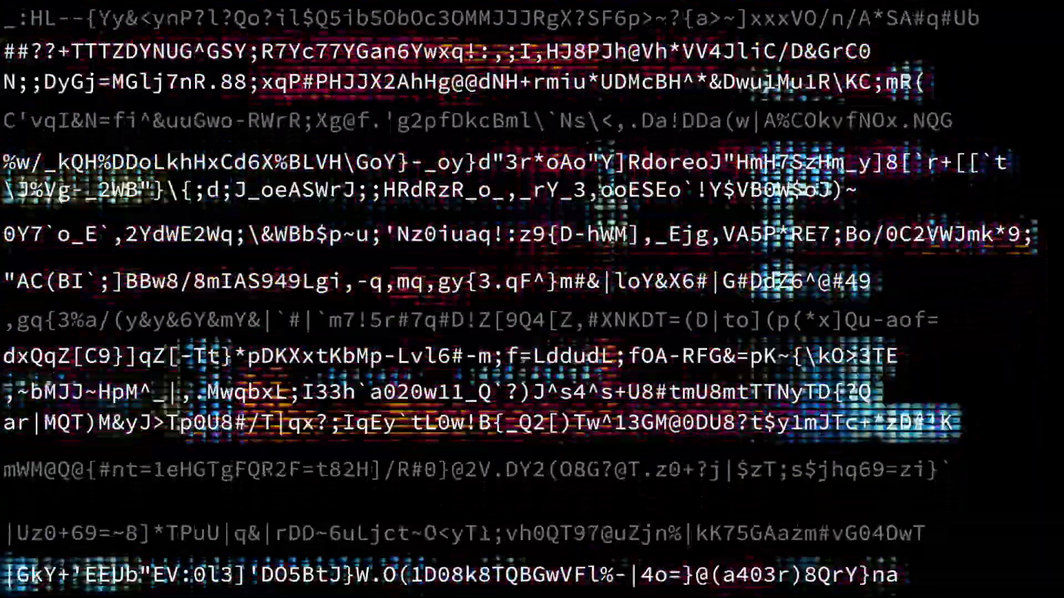
scroll("down", 3)
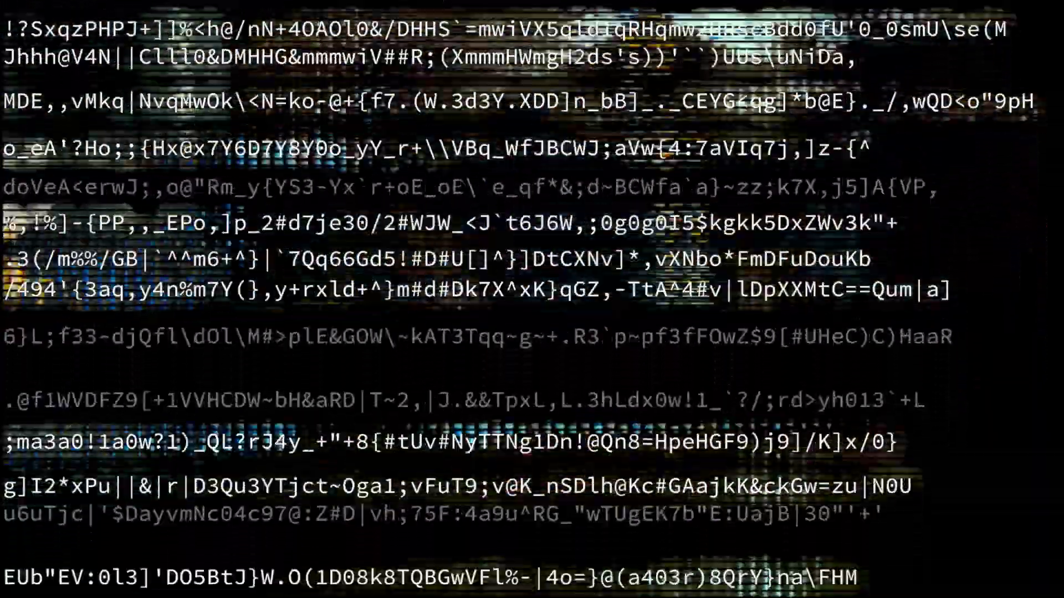